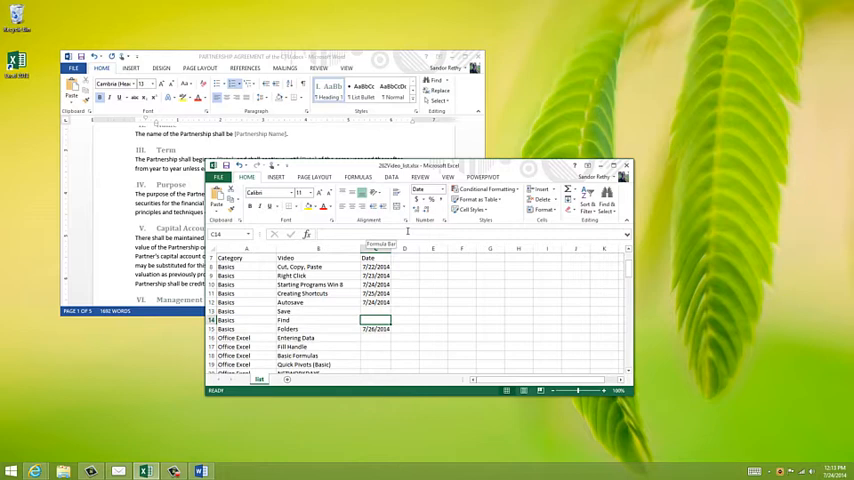
- Save the video-list workbook twice, then save the partnership document in Word
{"action": "key", "text": "ctrl+s"}
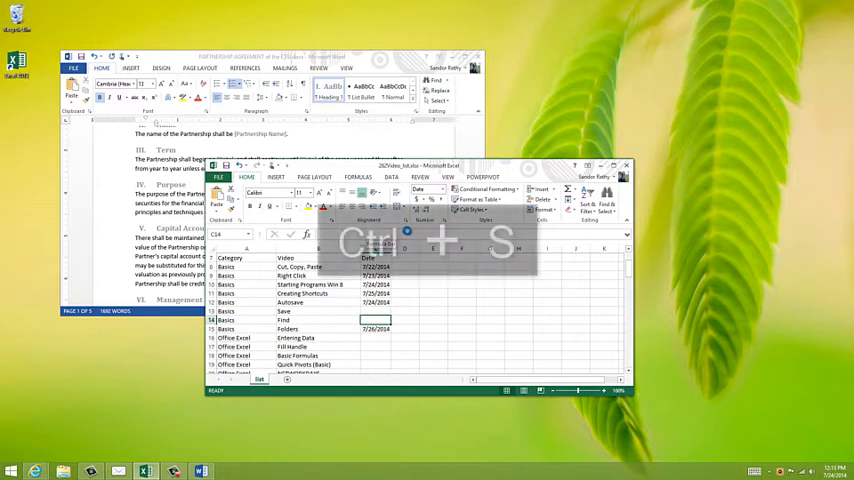
{"action": "key", "text": "ctrl+s"}
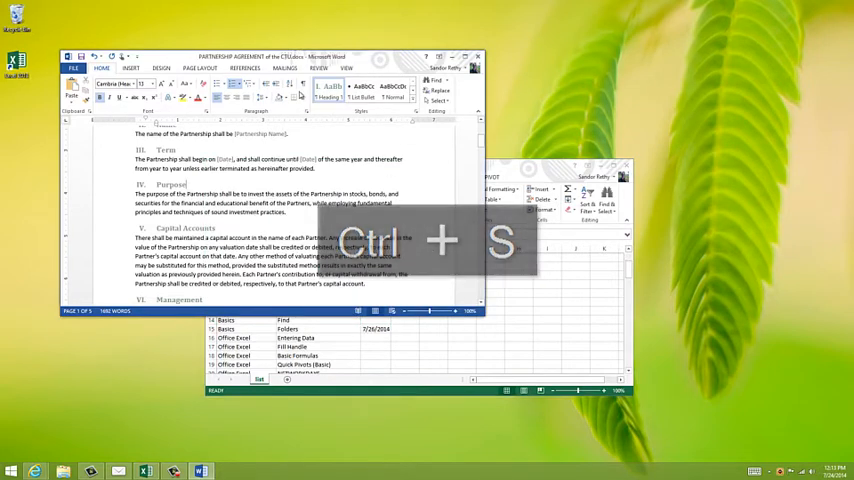
{"action": "key", "text": "ctrl+s"}
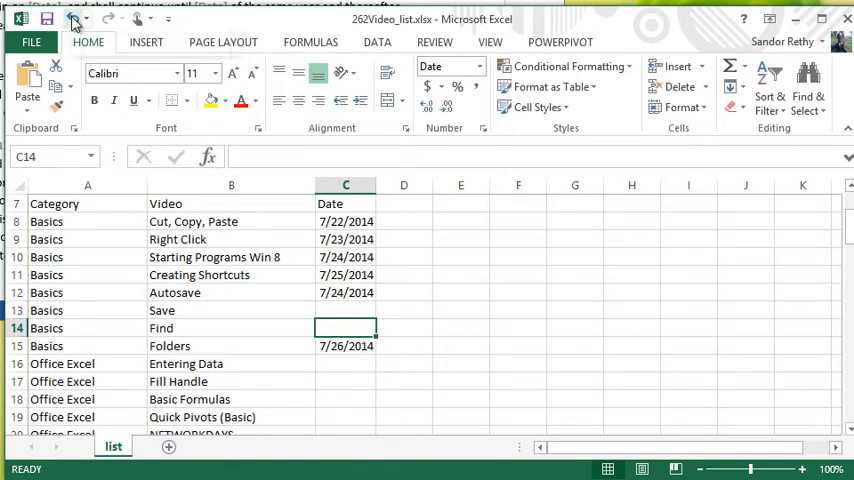
{"action": "mouse_move", "coordinate": [80, 18]}
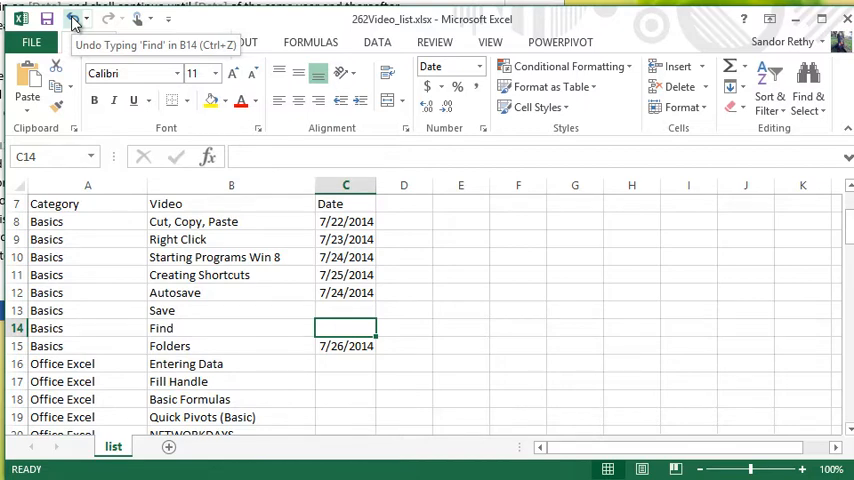
- Save the video-list workbook repeatedly, keeping the 'Find' entry in B14 undoable
{"action": "key", "text": "ctrl+s"}
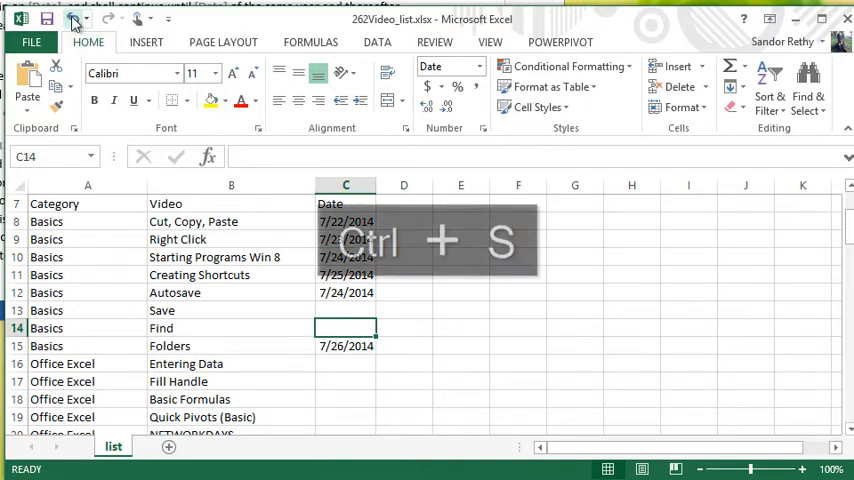
{"action": "key", "text": "ctrl+s"}
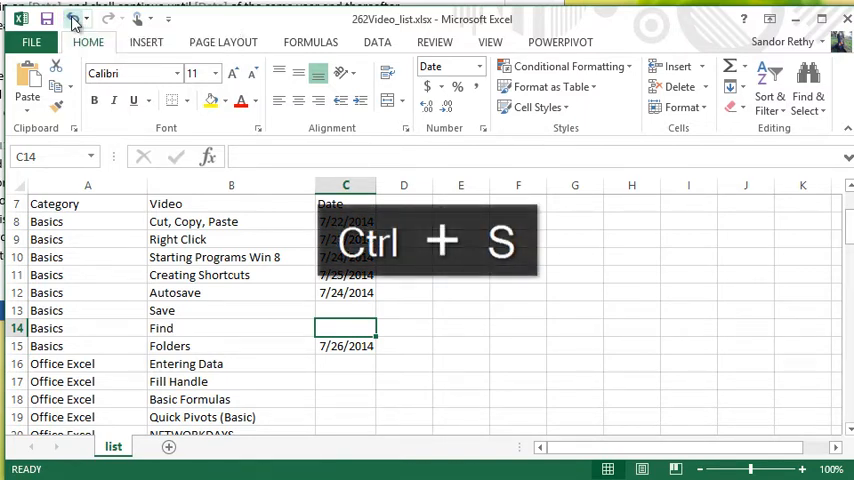
{"action": "key", "text": "ctrl+s"}
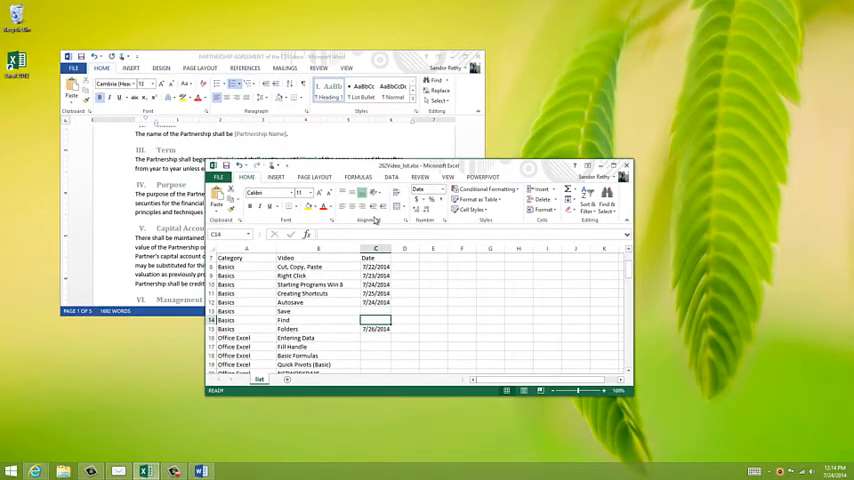
{"action": "key", "text": "ctrl+s"}
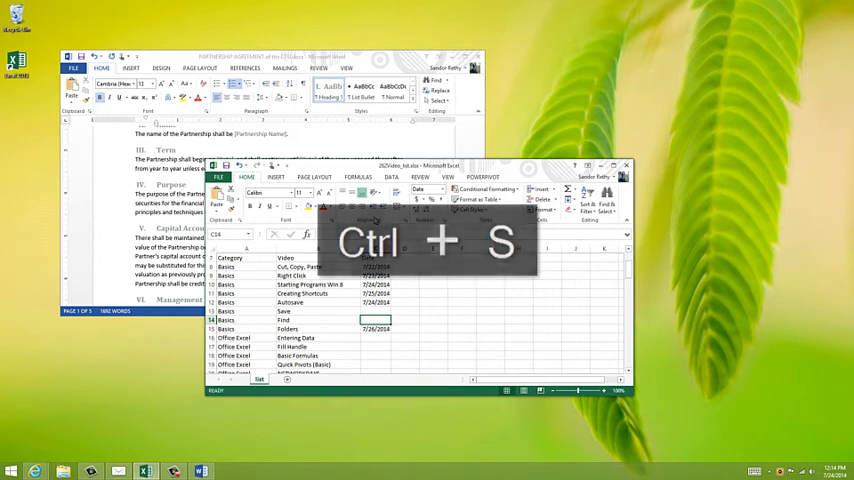